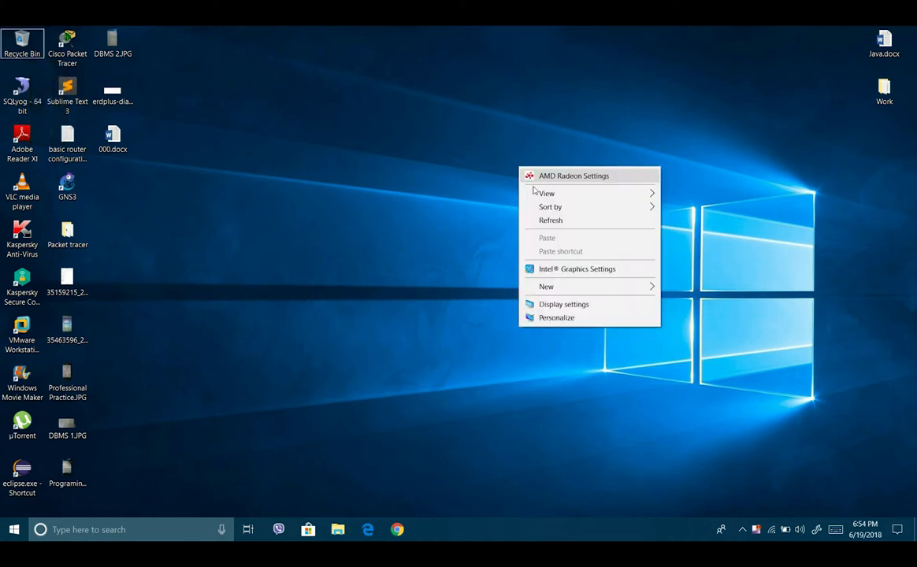
Refresh the Windows desktop from its right-click menu and launch Chrome
left_click(550, 220)
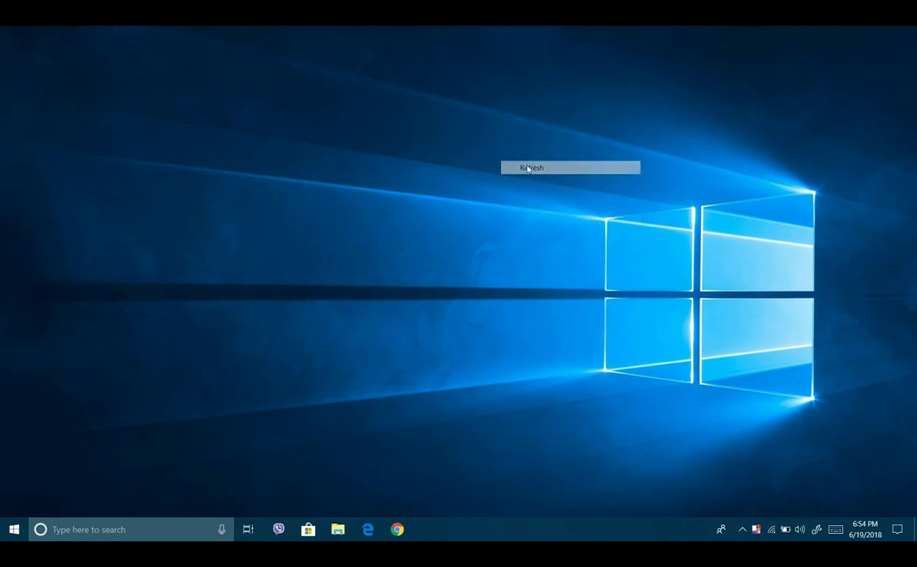
left_click(527, 167)
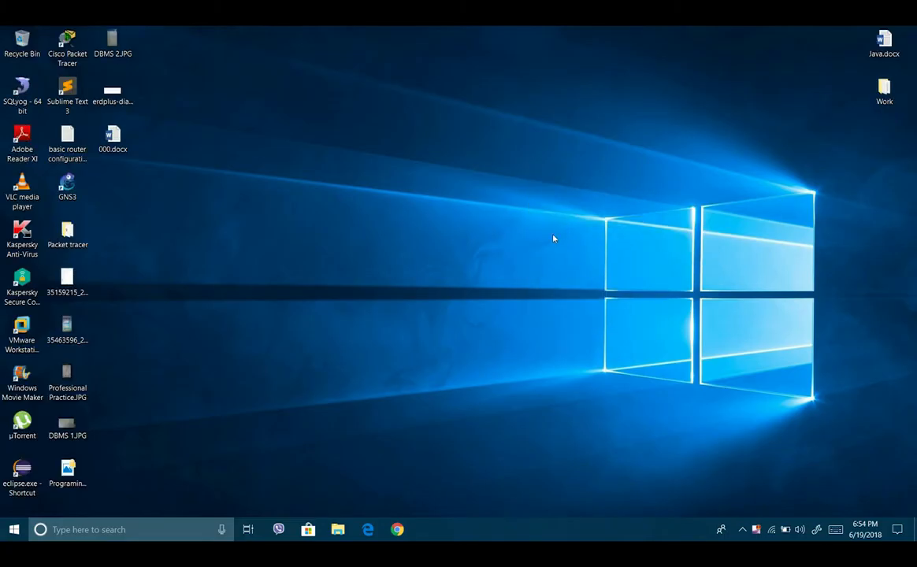
mouse_move(556, 290)
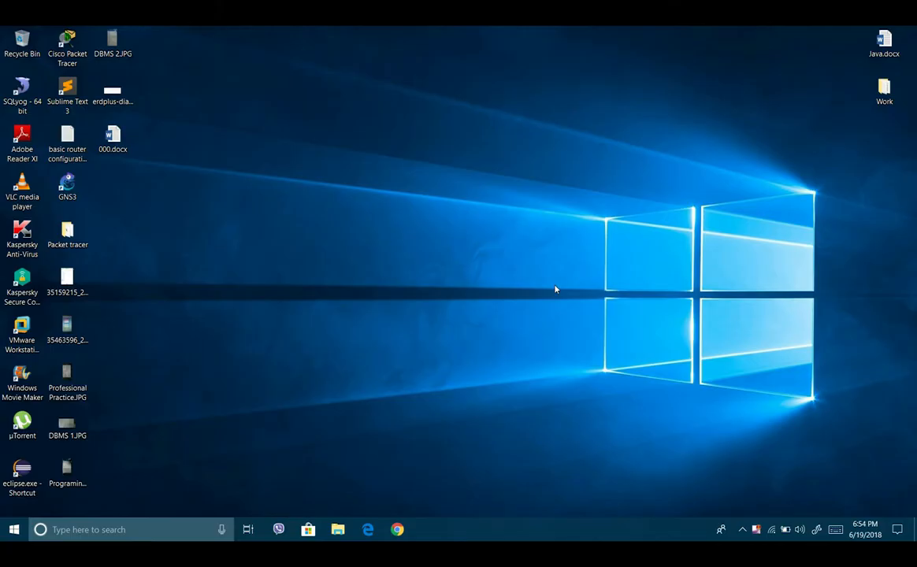
mouse_move(445, 214)
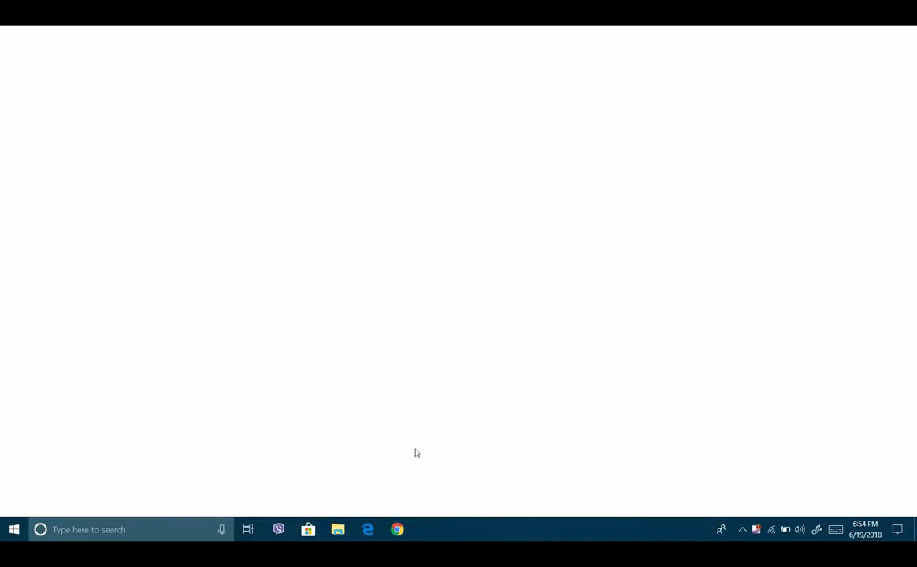
Search Google for 'acestream'
left_click(396, 531)
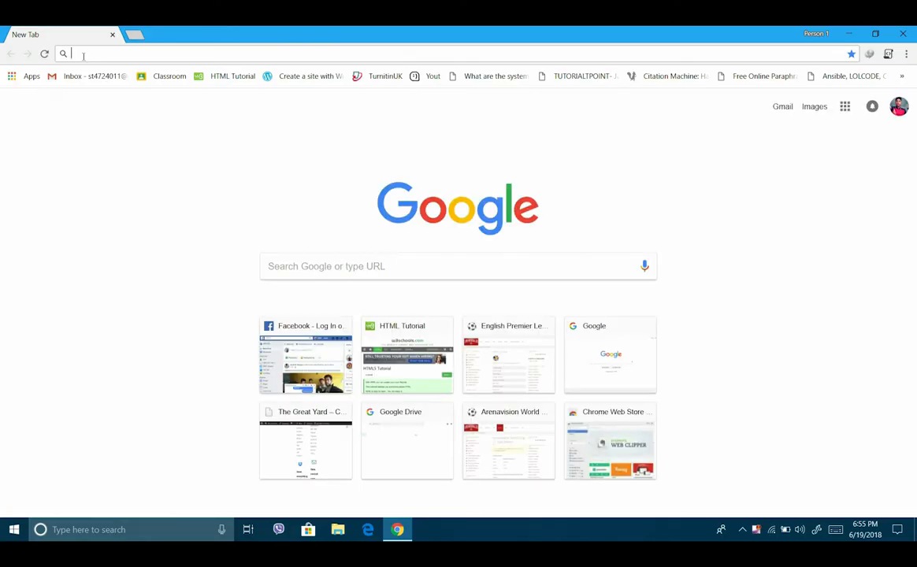
type("acestream")
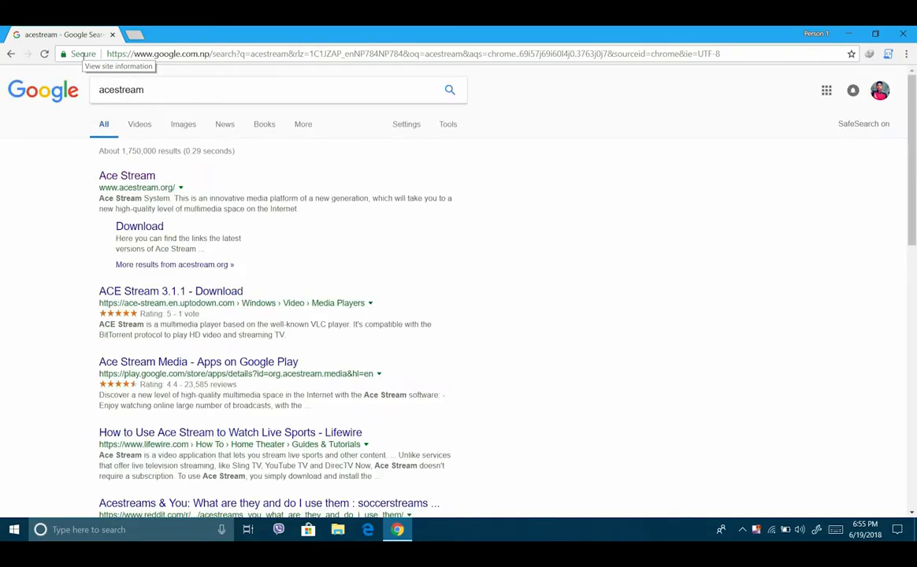
Open acestream.org and download the Ace Stream Media 3.1 Windows installer
left_click(127, 175)
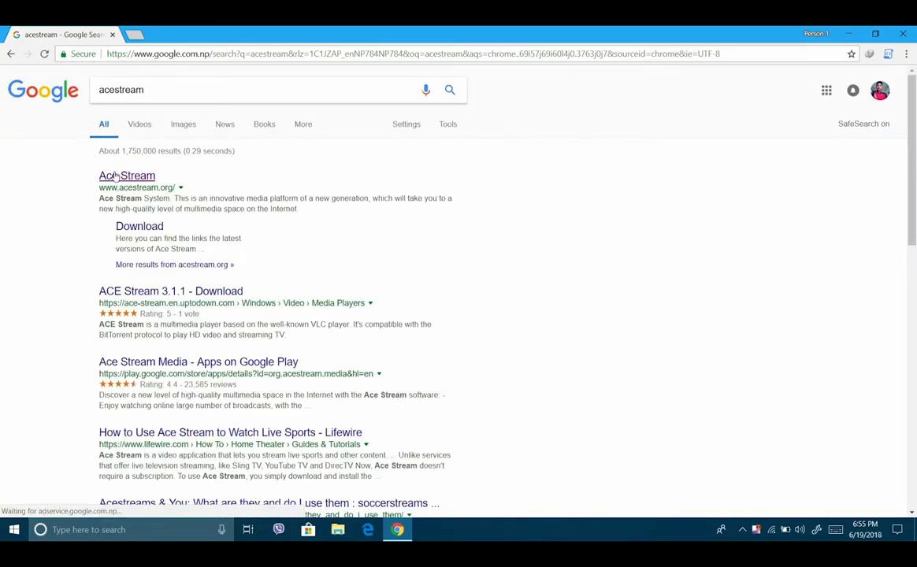
left_click(126, 175)
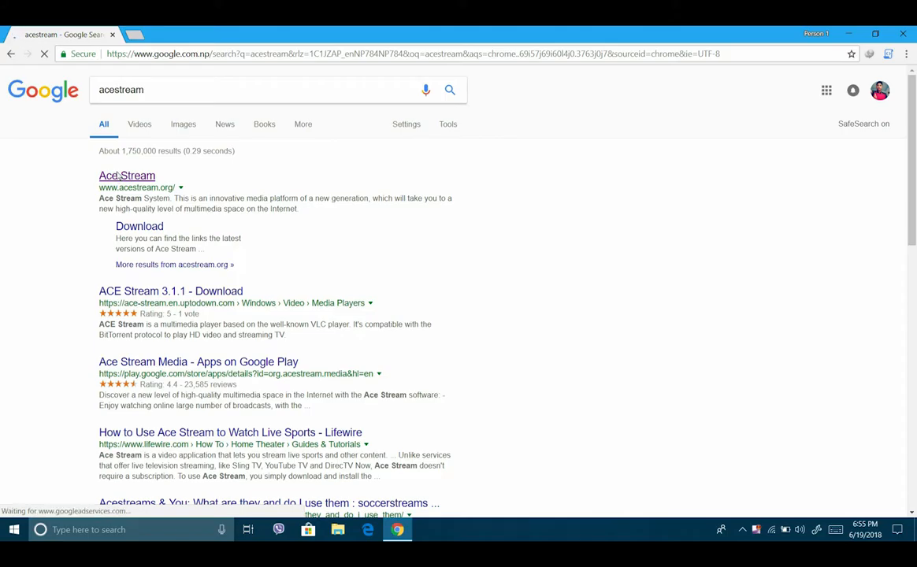
left_click(127, 175)
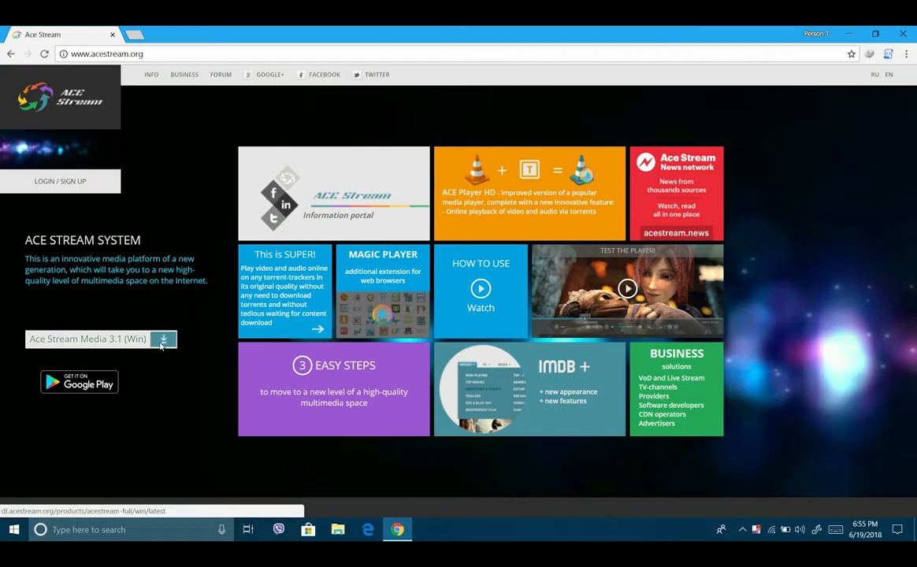
left_click(162, 339)
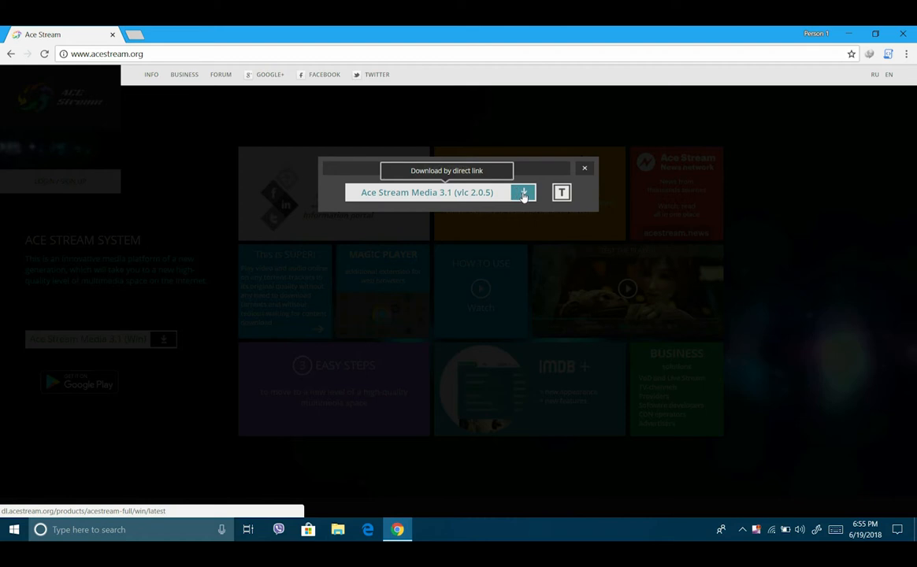
left_click(523, 193)
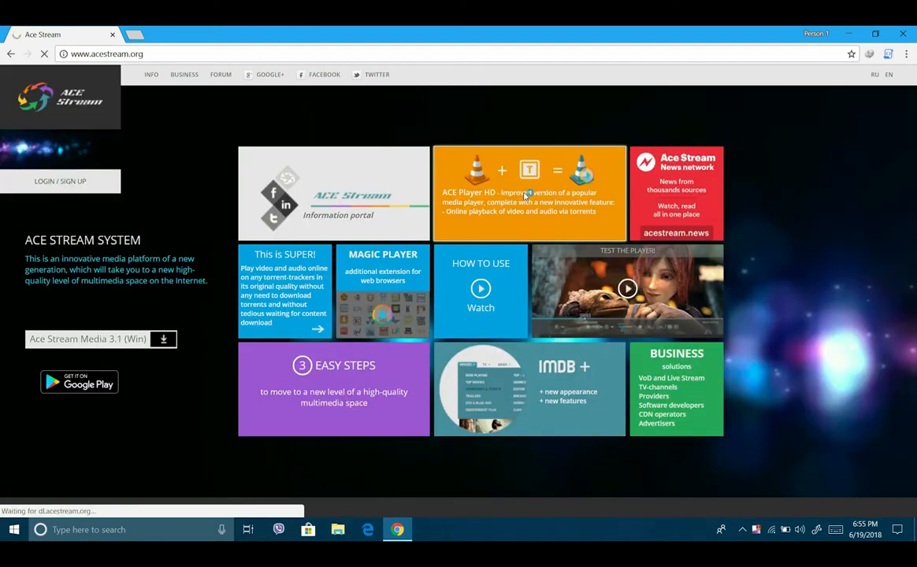
left_click(162, 339)
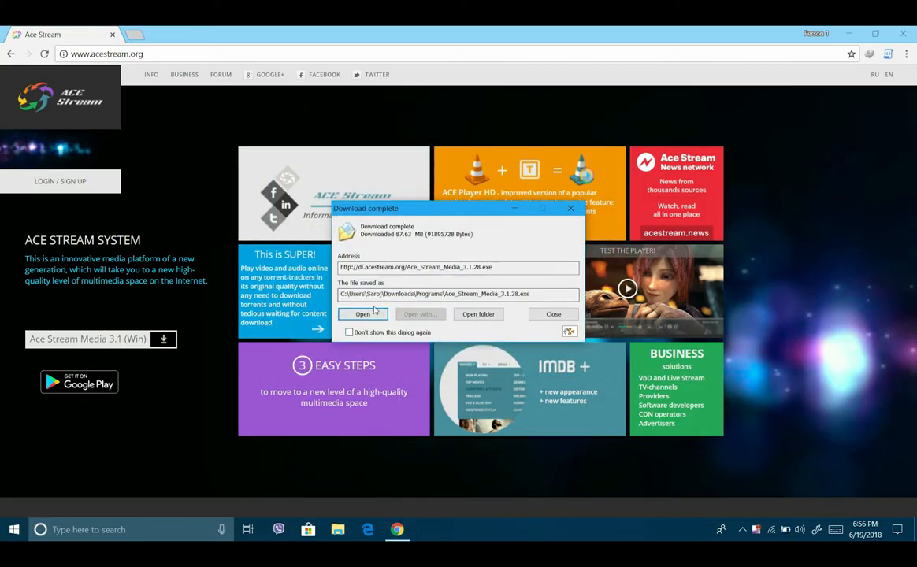
Run the Ace Stream Media 3.1.28 installer and accept the licence agreement
left_click(553, 314)
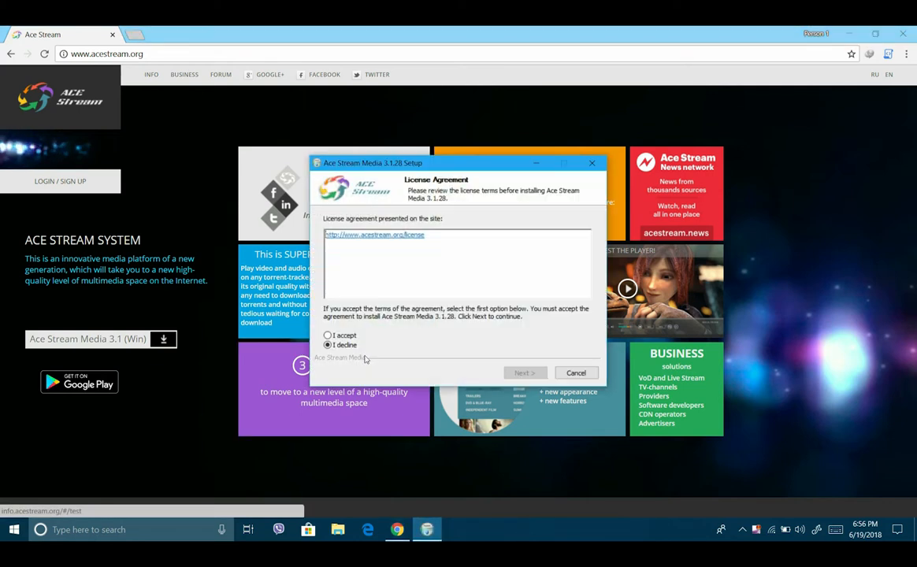
left_click(328, 335)
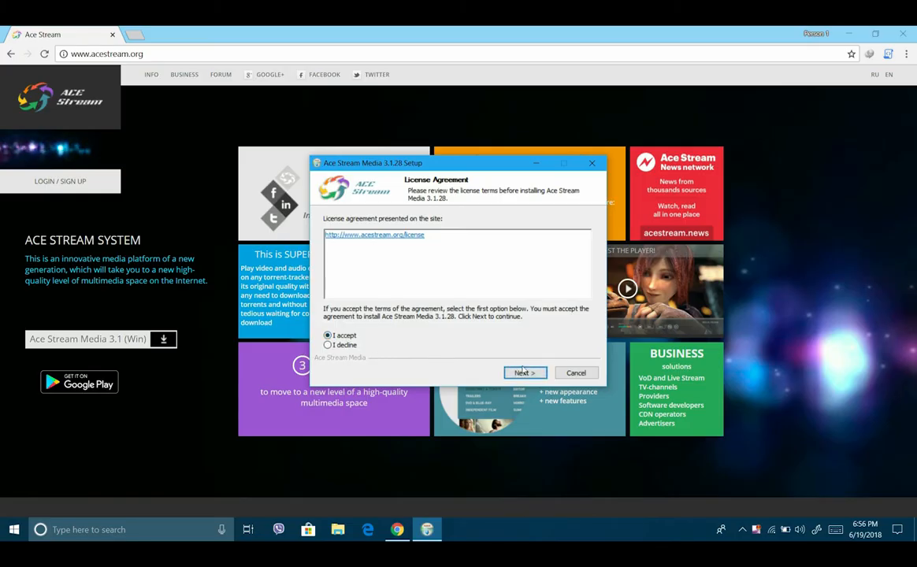
left_click(524, 372)
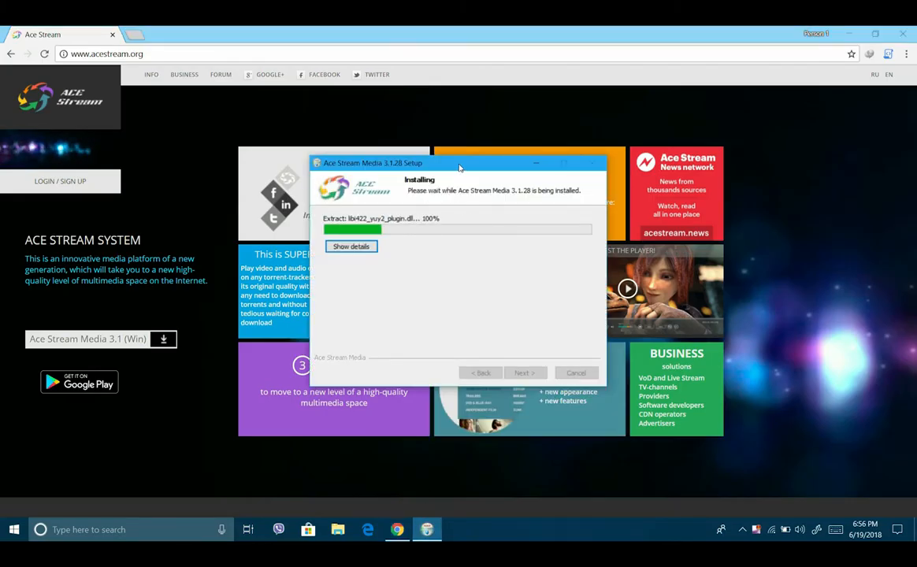
Finish the Ace Stream Media 3.1.28 setup and relaunch Google Chrome
left_click_drag(460, 163, 419, 122)
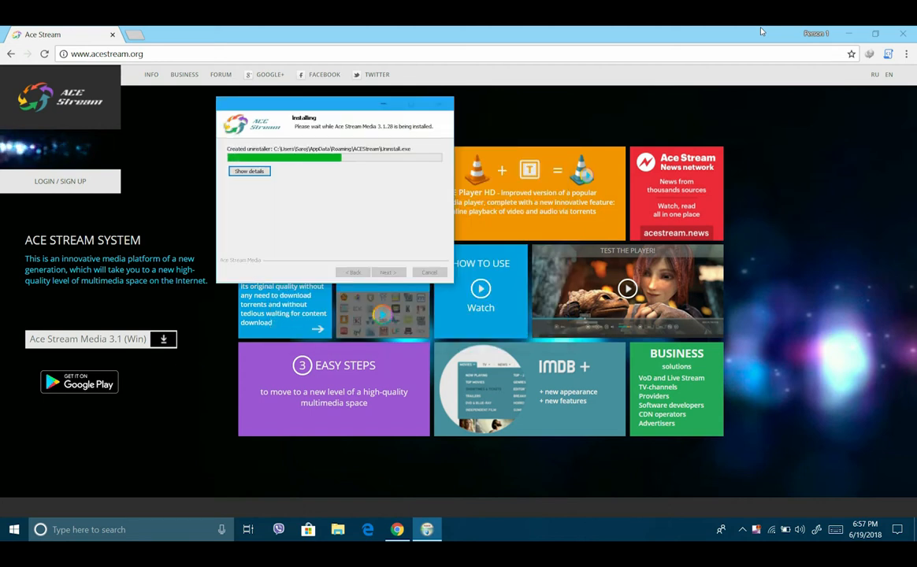
mouse_move(801, 119)
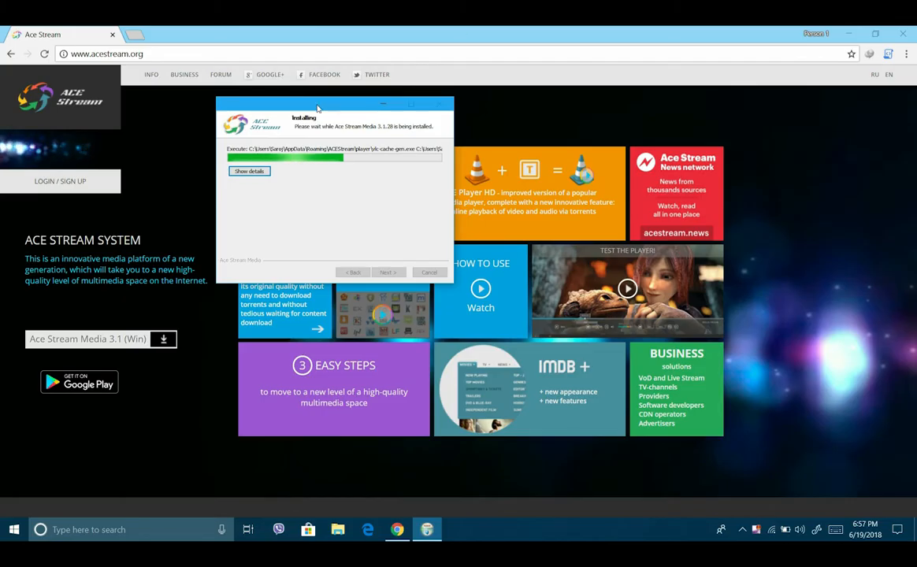
left_click_drag(315, 107, 384, 107)
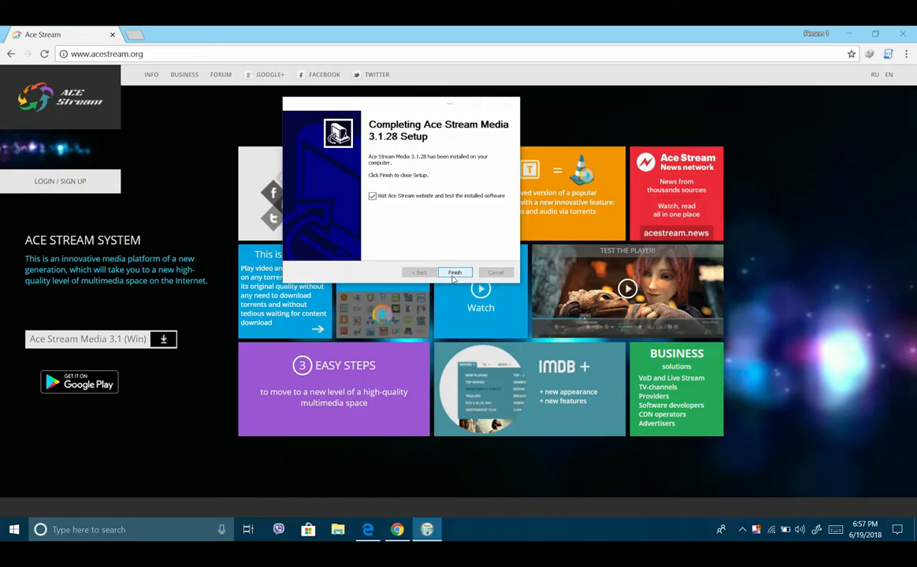
left_click(455, 272)
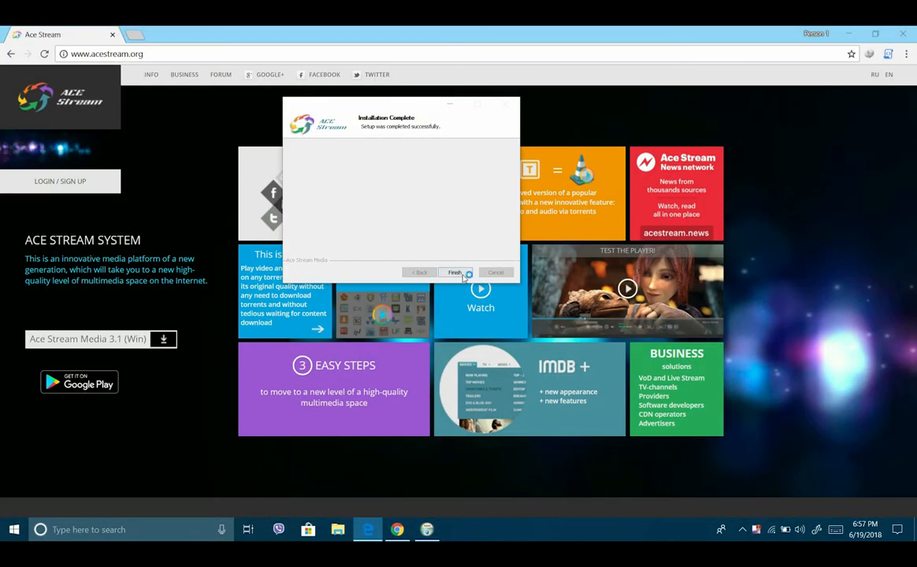
left_click(457, 272)
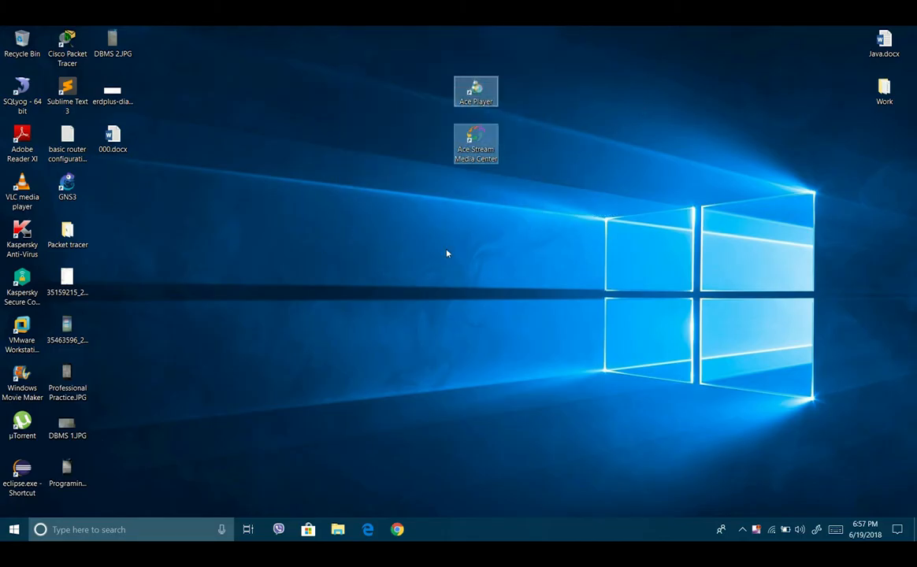
mouse_move(465, 117)
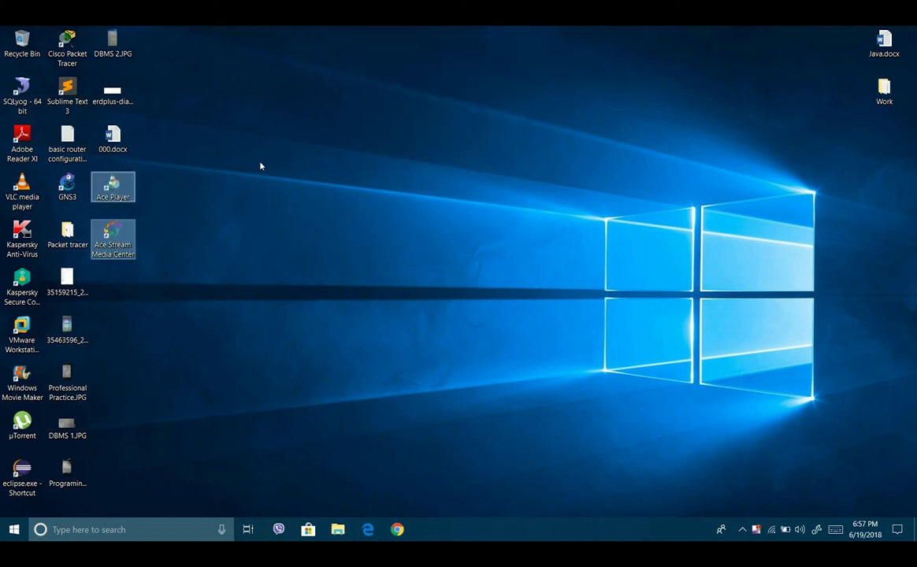
left_click(397, 529)
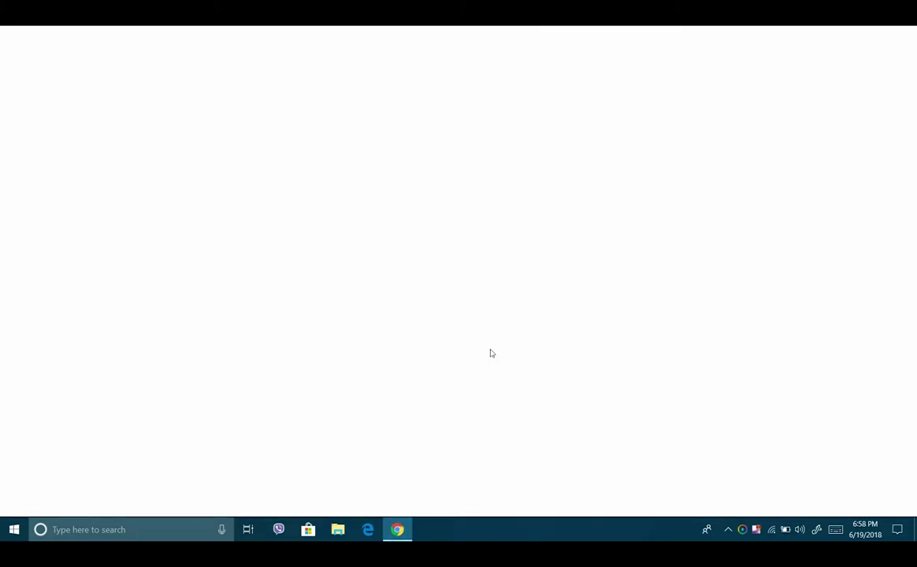
mouse_move(500, 308)
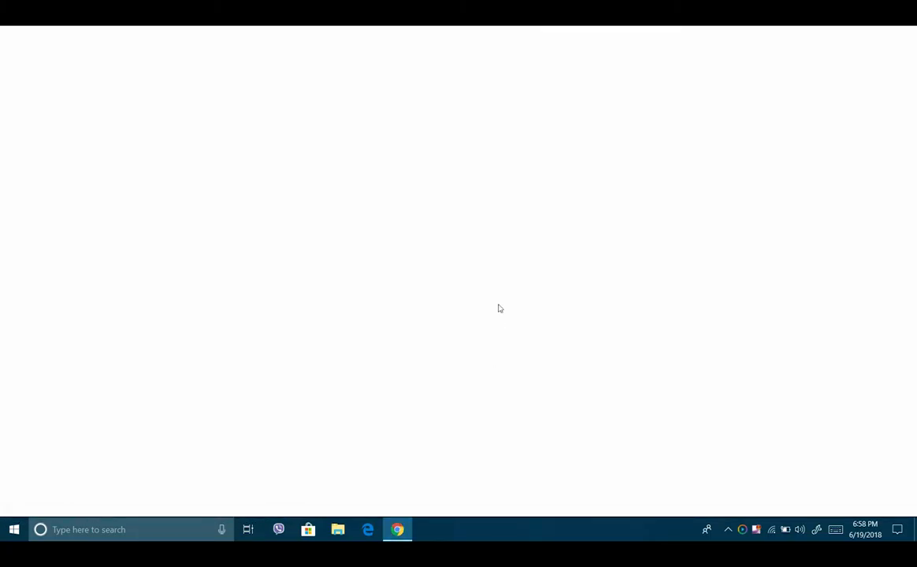
Search for 'livefootballol' and open the 'Live Football Streaming - Livefootballol' result
left_click(397, 529)
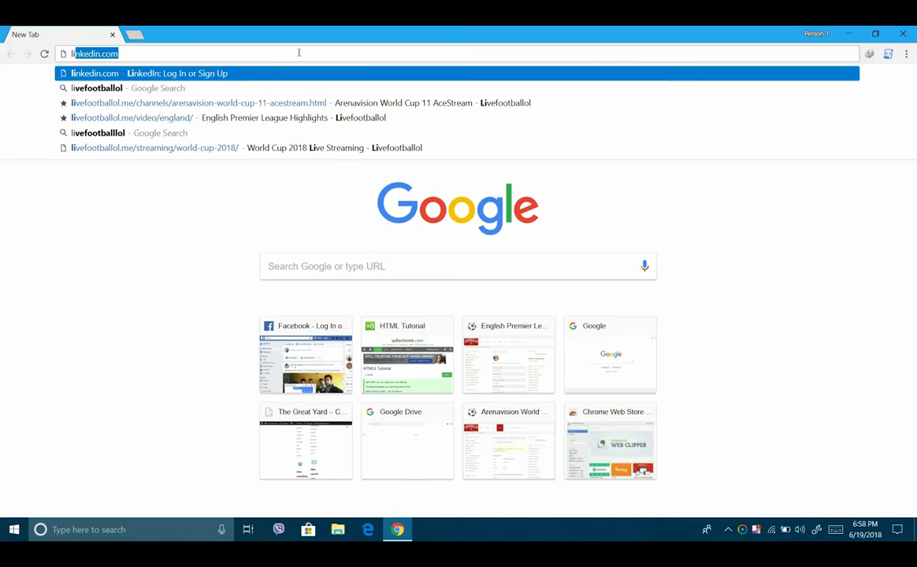
type("livefootballol")
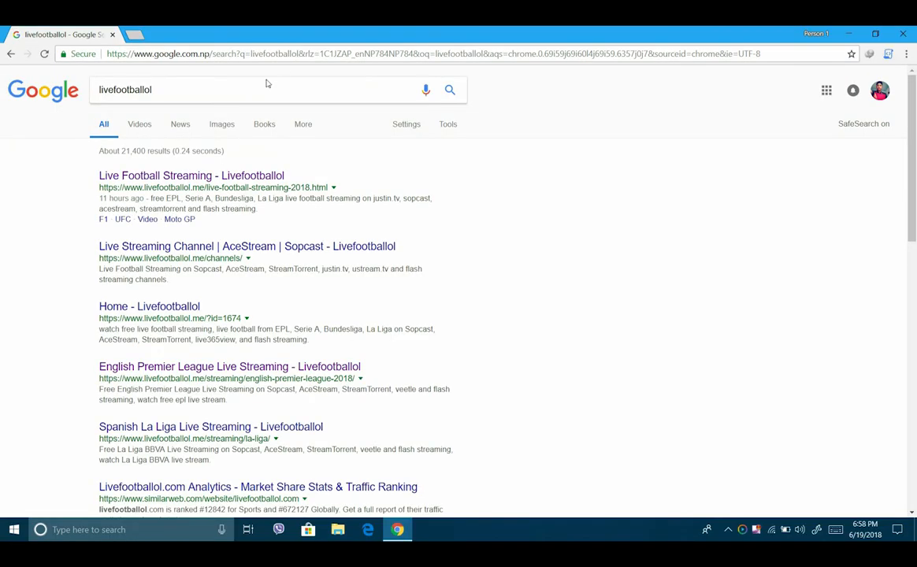
left_click(191, 175)
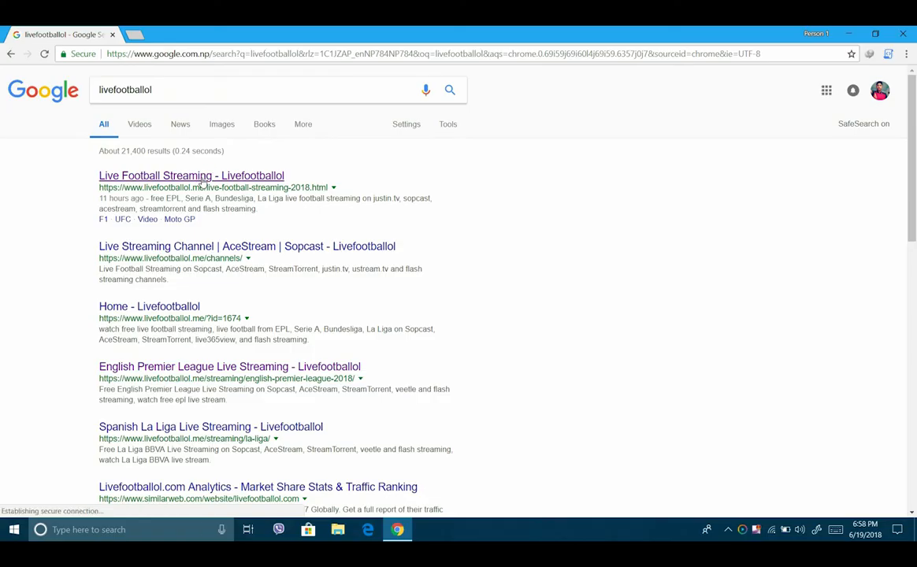
left_click(192, 175)
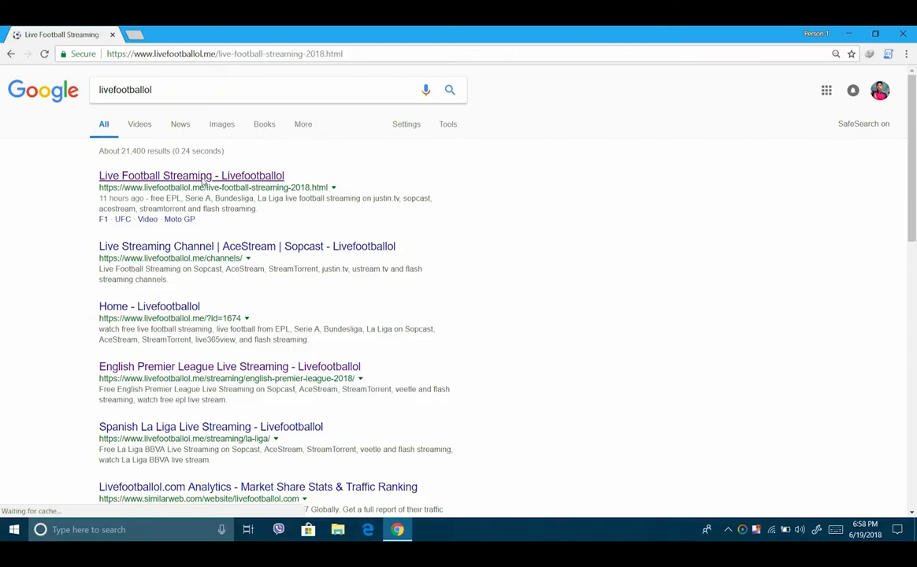
Scroll the Livefootballol schedule and open the World Cup 2018 streaming listings
left_click(192, 174)
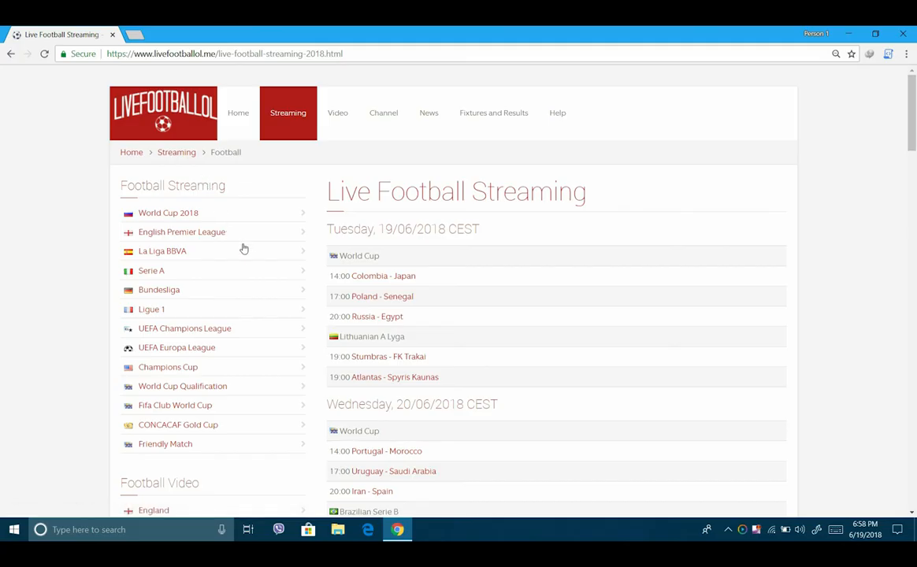
scroll("down", 3)
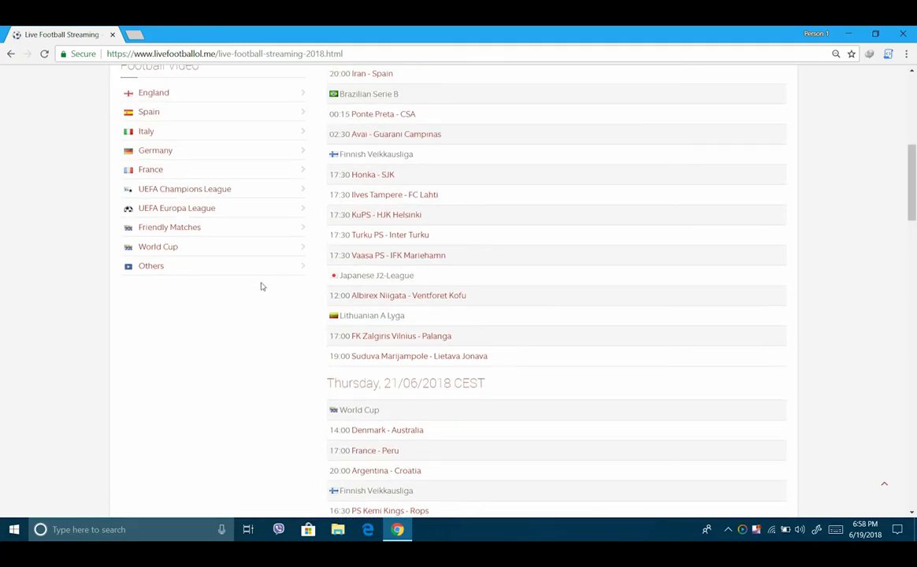
scroll("up", 3)
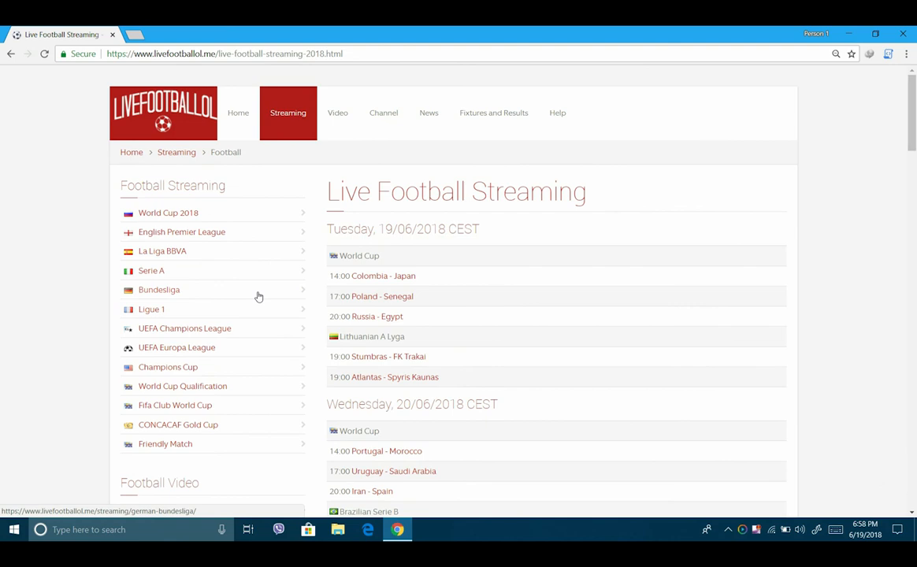
mouse_move(182, 214)
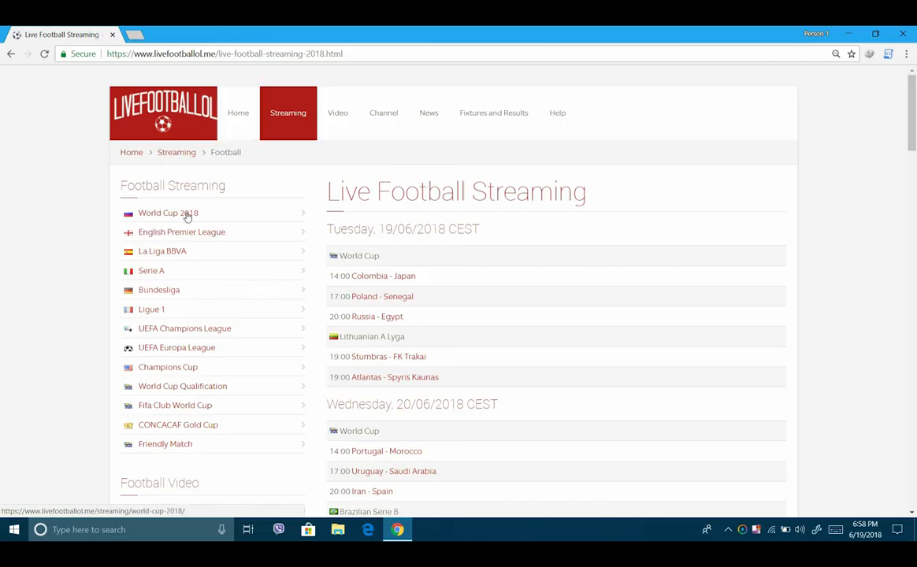
mouse_move(169, 236)
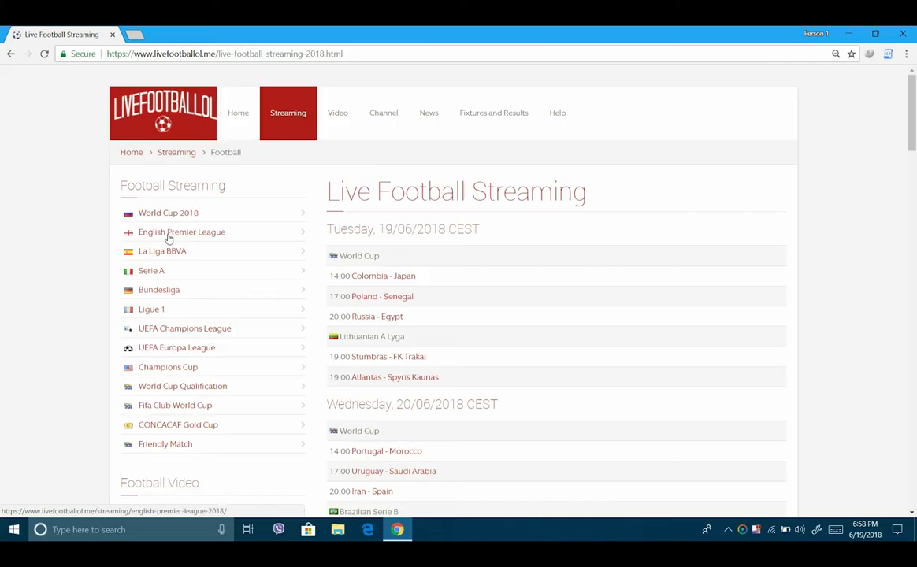
mouse_move(174, 310)
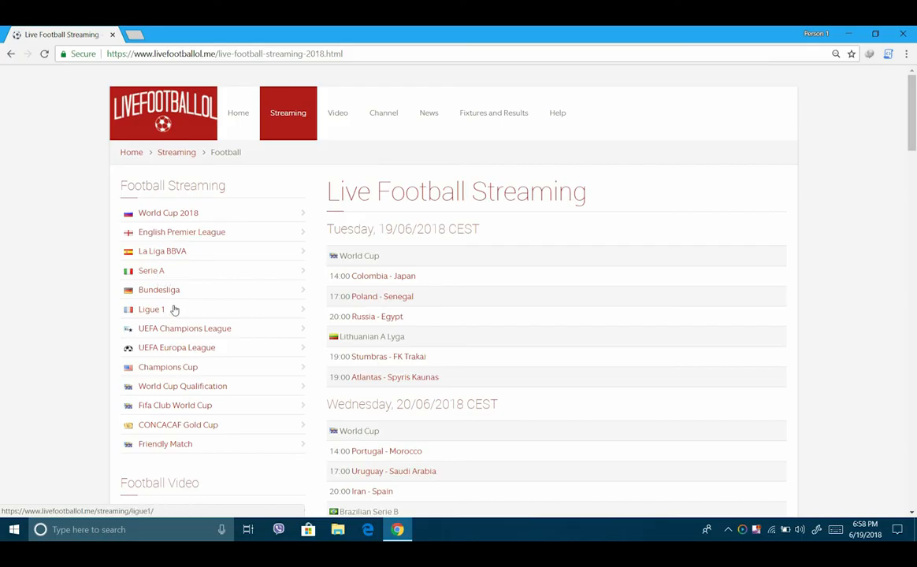
mouse_move(174, 328)
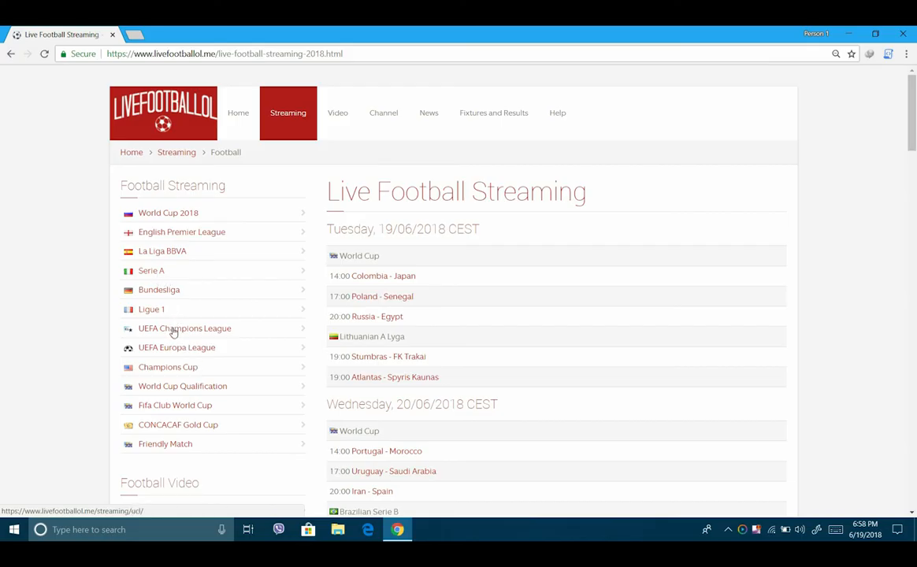
mouse_move(209, 347)
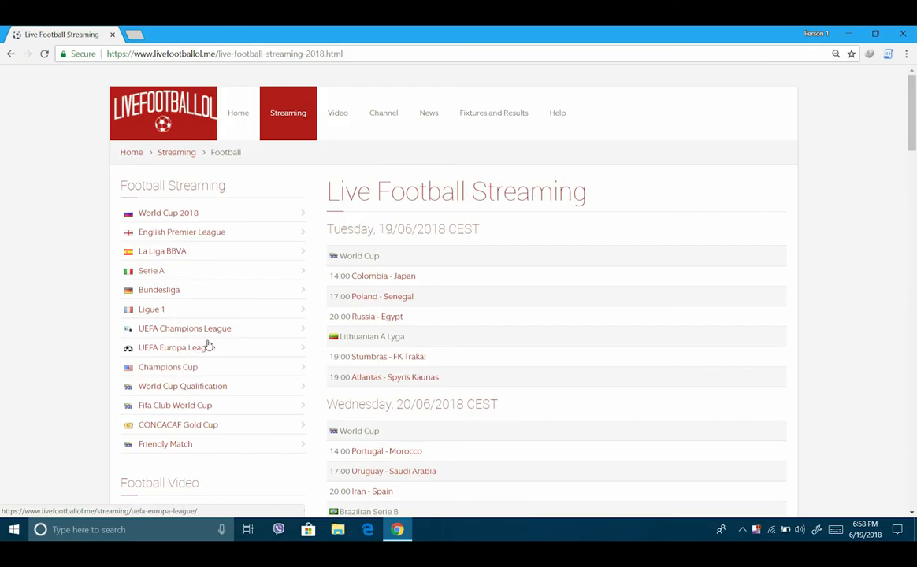
scroll("down", 3)
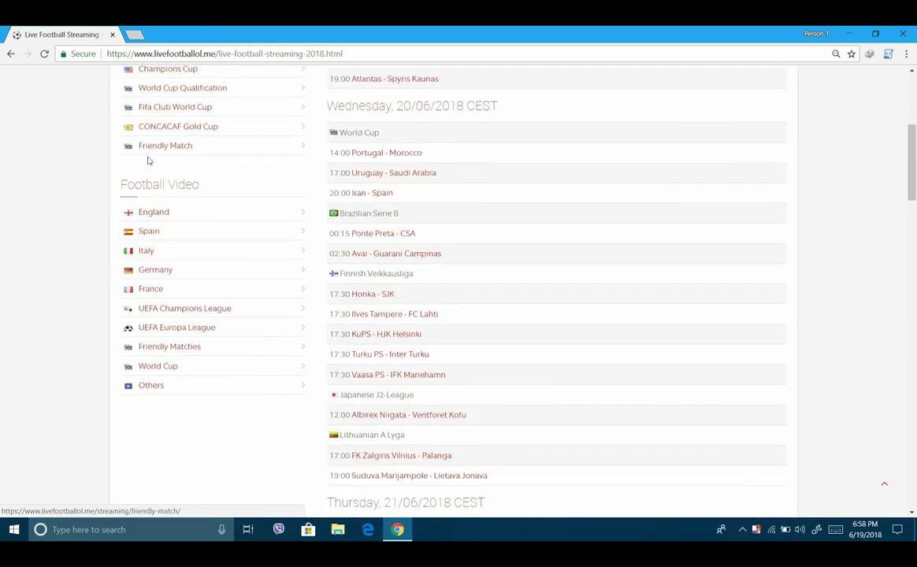
mouse_move(247, 290)
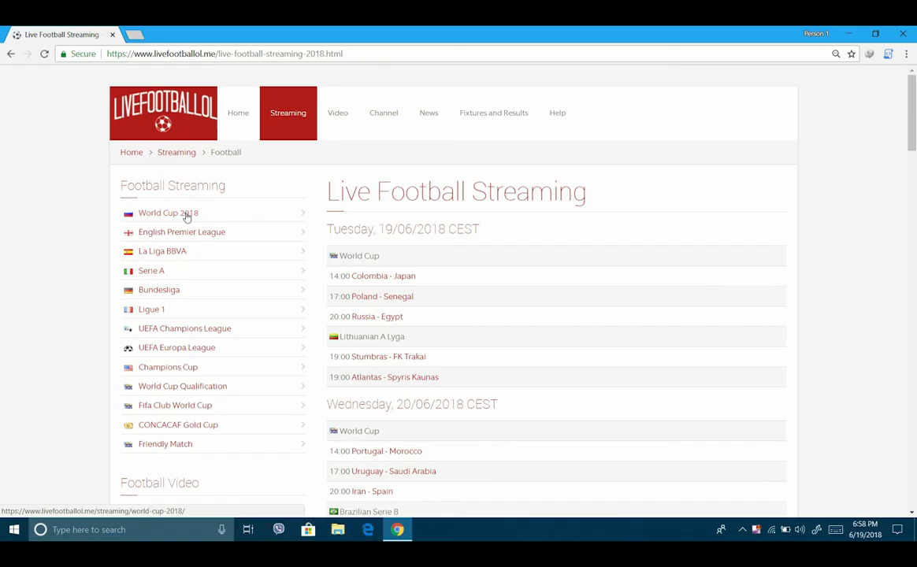
mouse_move(179, 212)
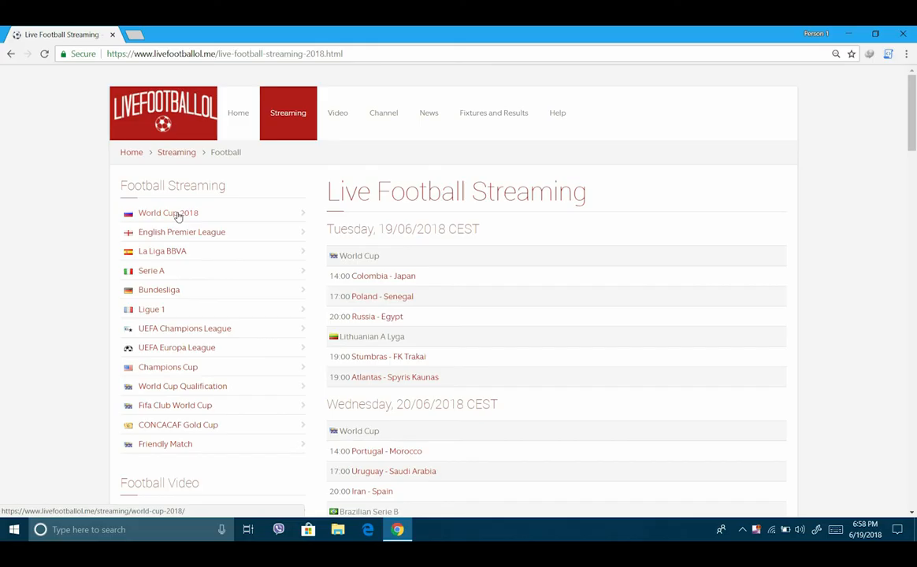
left_click(168, 213)
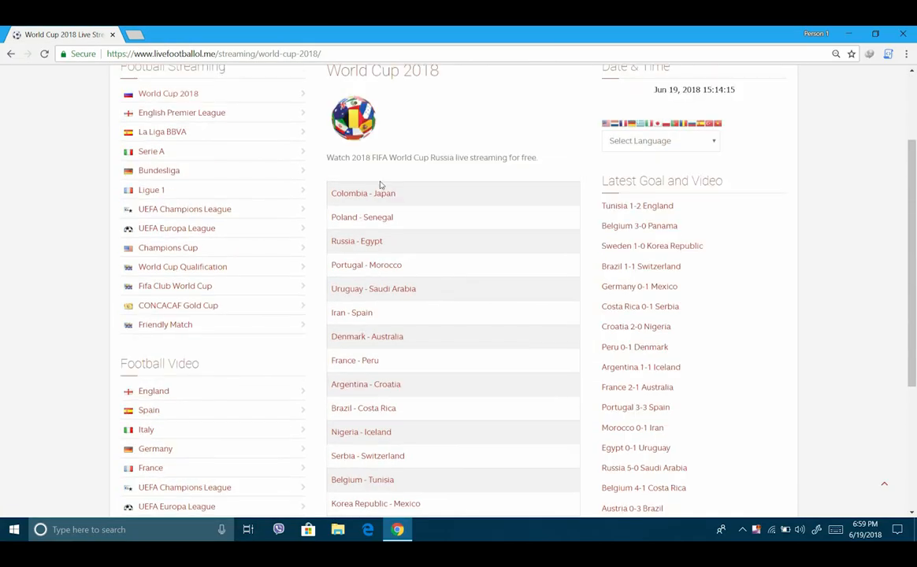
Open the 'Colombia - Japan' match page from the World Cup 2018 list
left_click(363, 193)
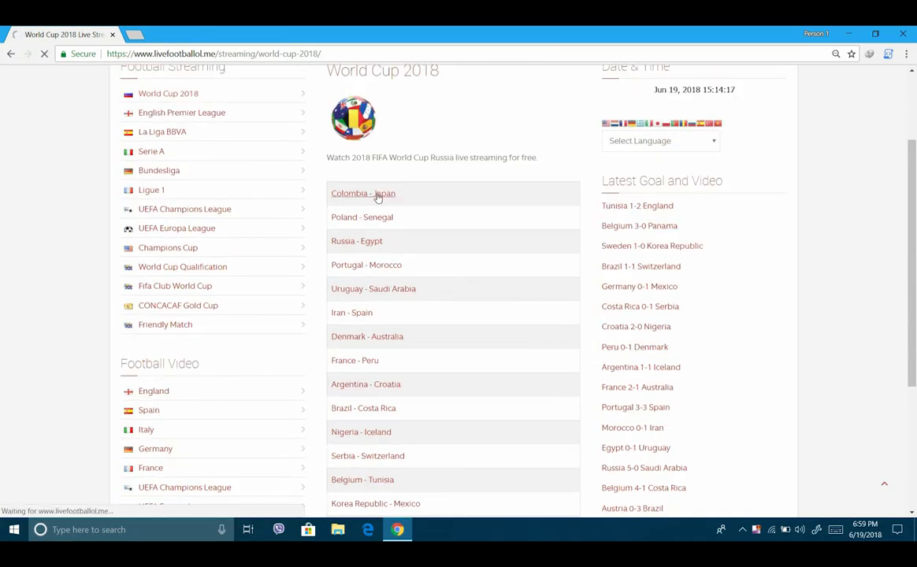
left_click(362, 193)
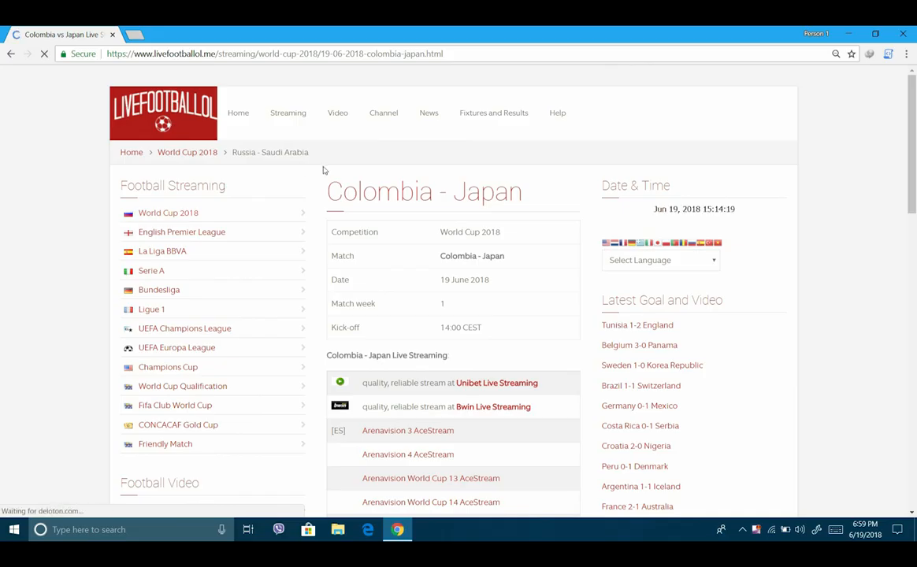
Open the Arenavision World Cup 11 AceStream channel and launch its acestream:// link
scroll("down", 3)
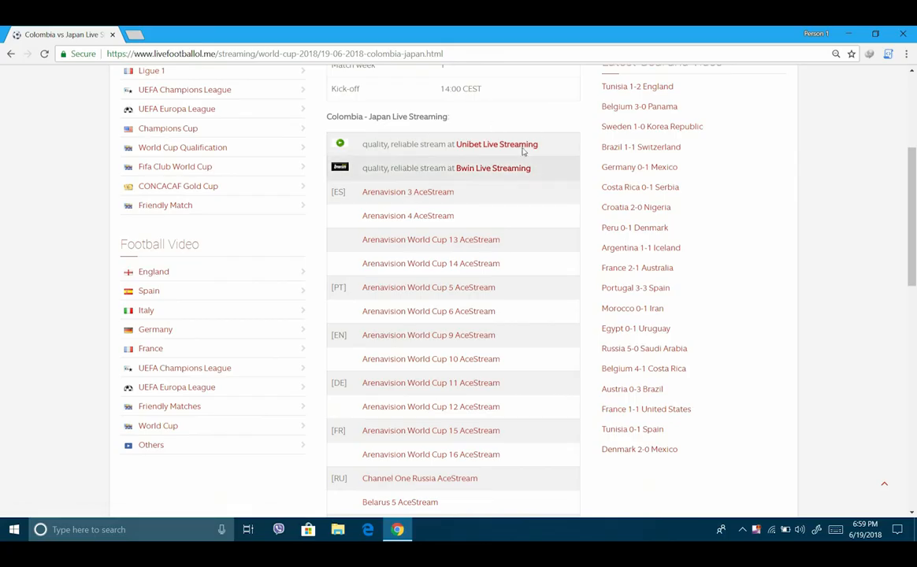
mouse_move(399, 167)
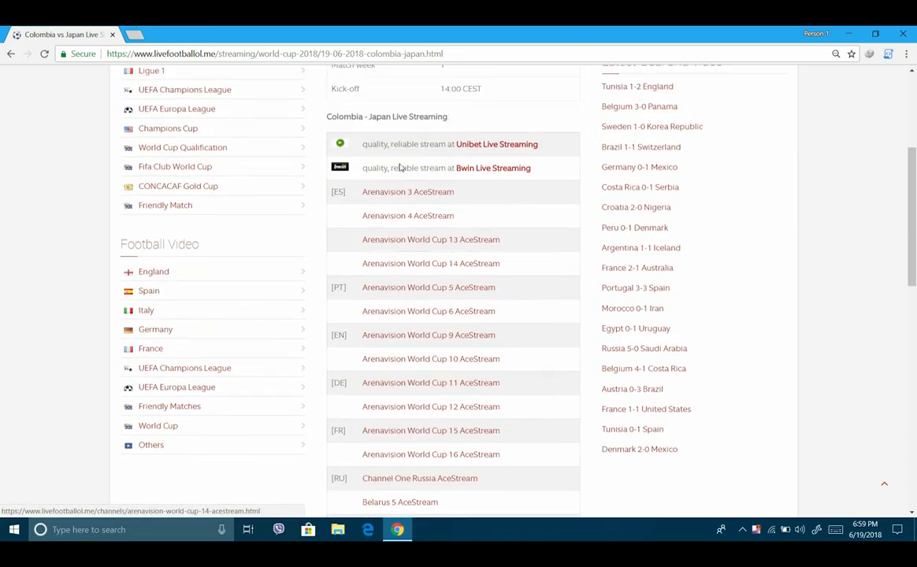
mouse_move(418, 454)
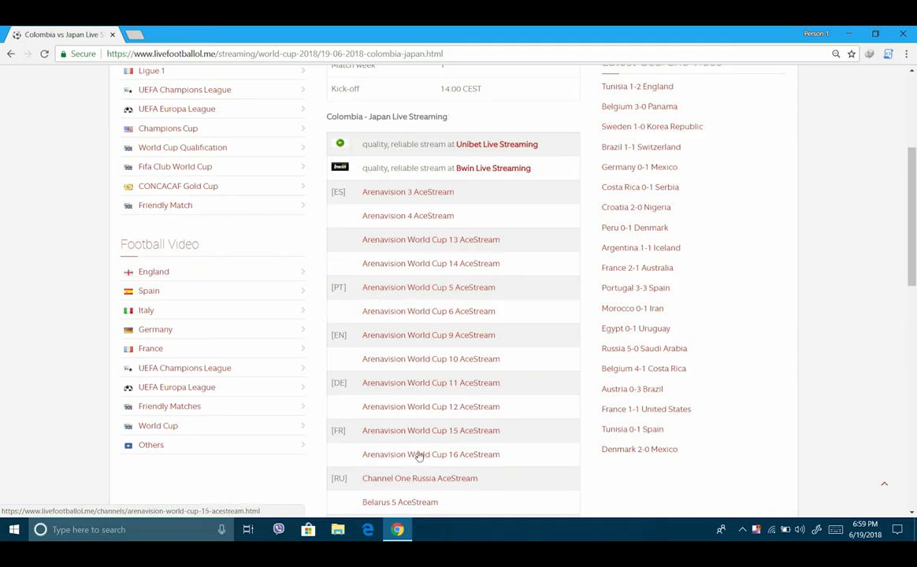
mouse_move(426, 295)
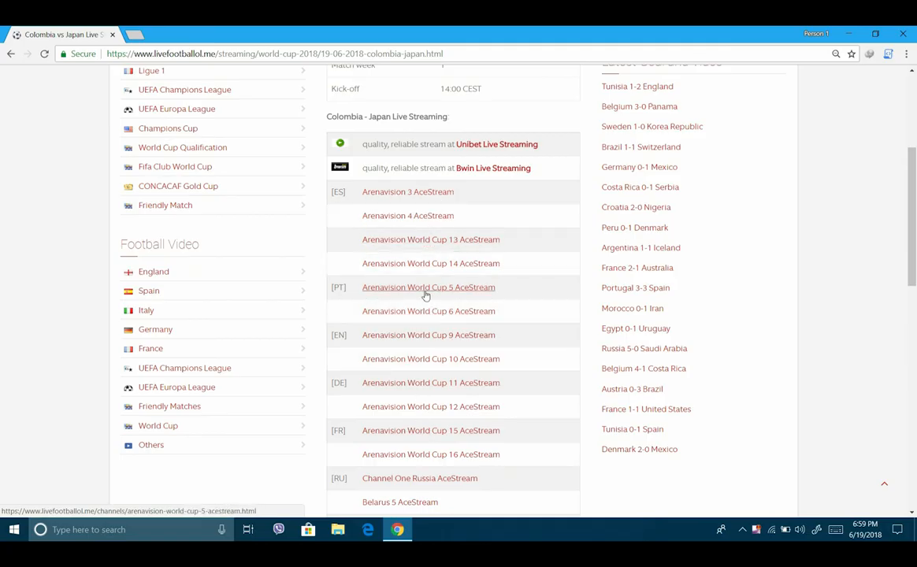
mouse_move(403, 387)
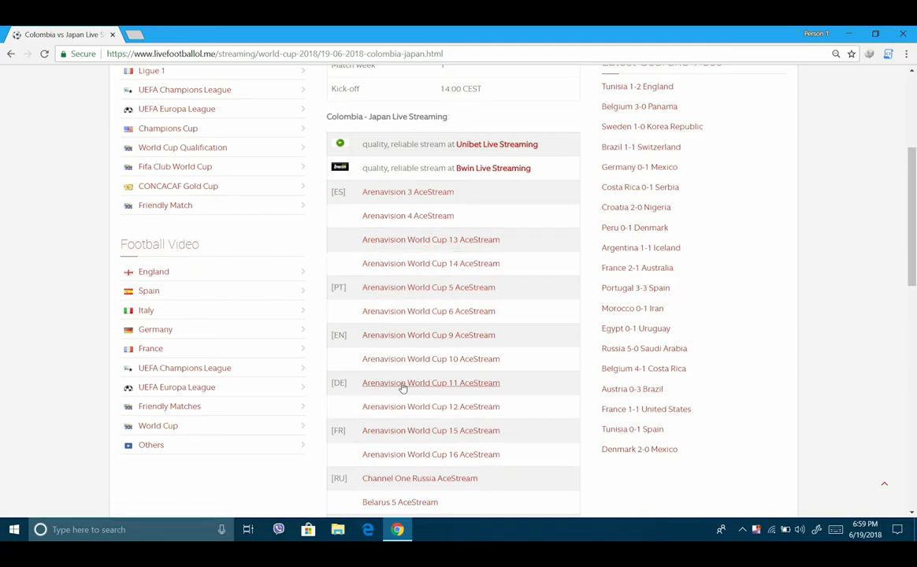
left_click(431, 383)
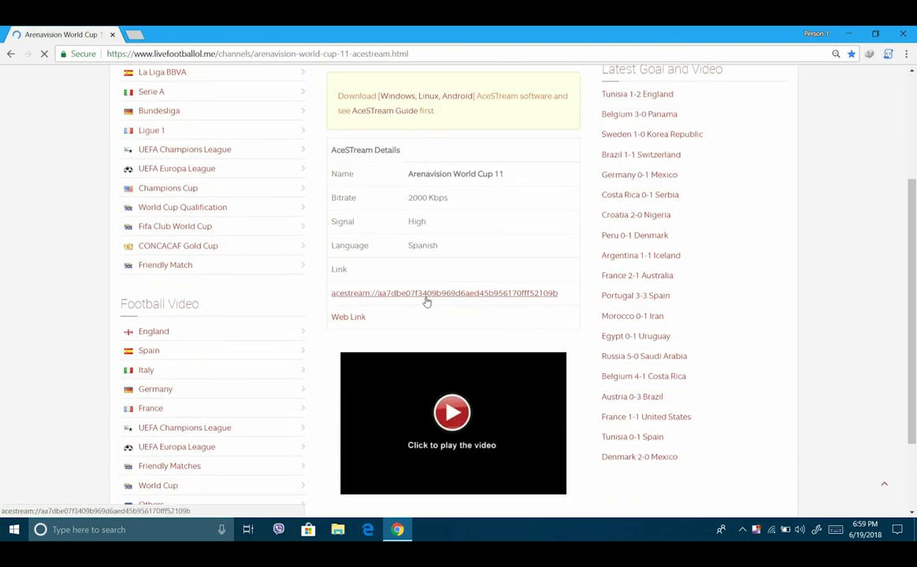
left_click(424, 294)
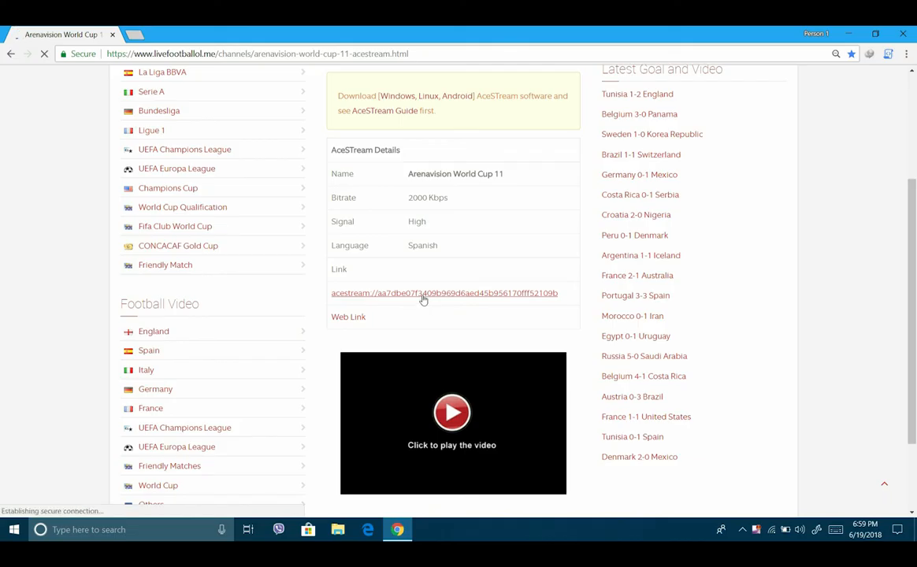